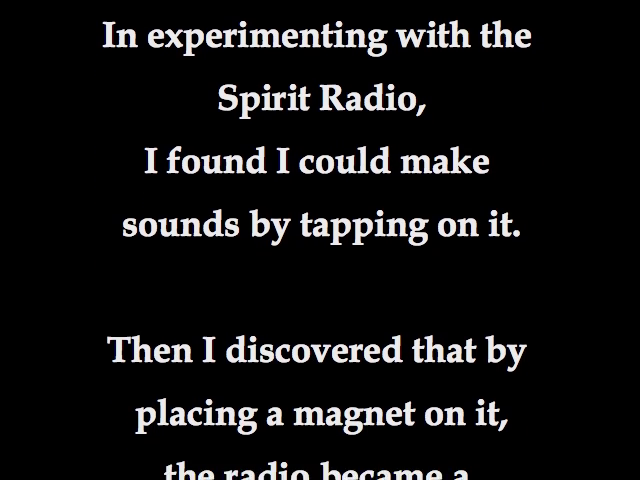
pyautogui.scroll(-3)
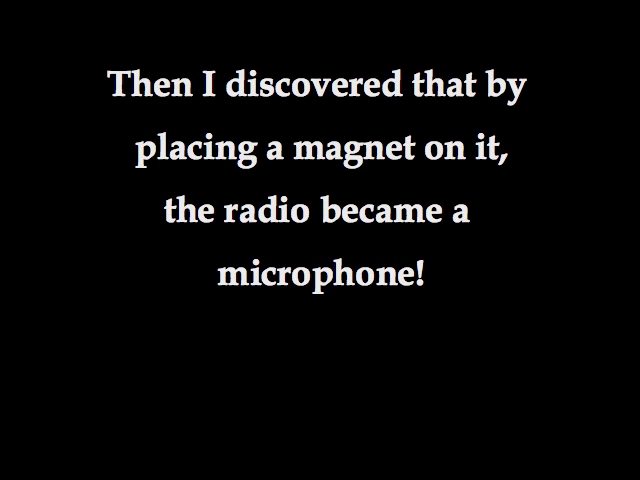
pyautogui.scroll(3)
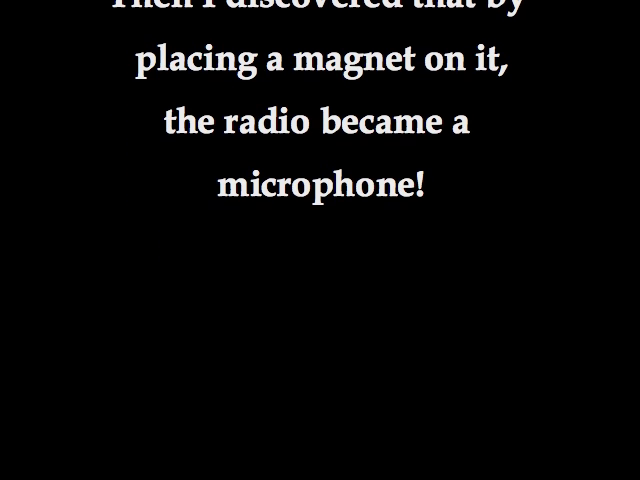